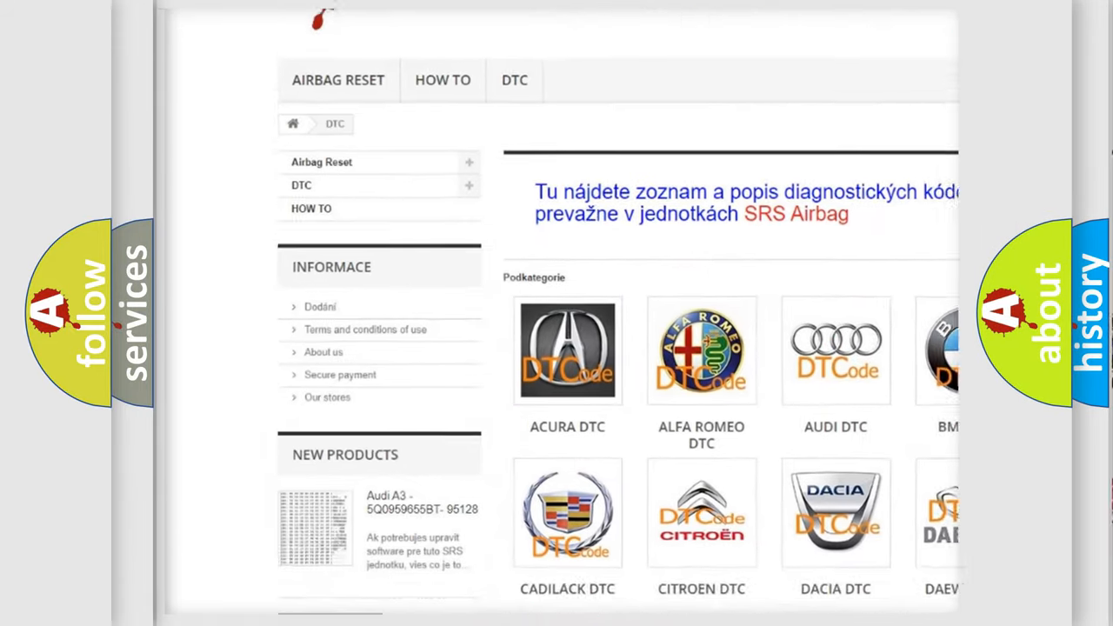
scroll(down, 3)
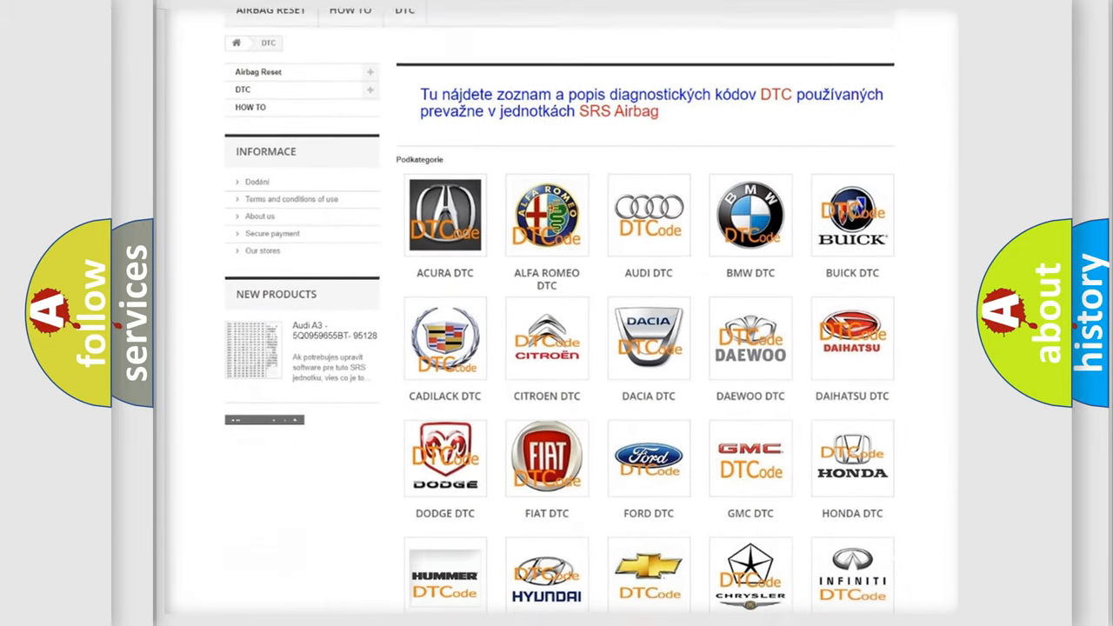
scroll(down, 3)
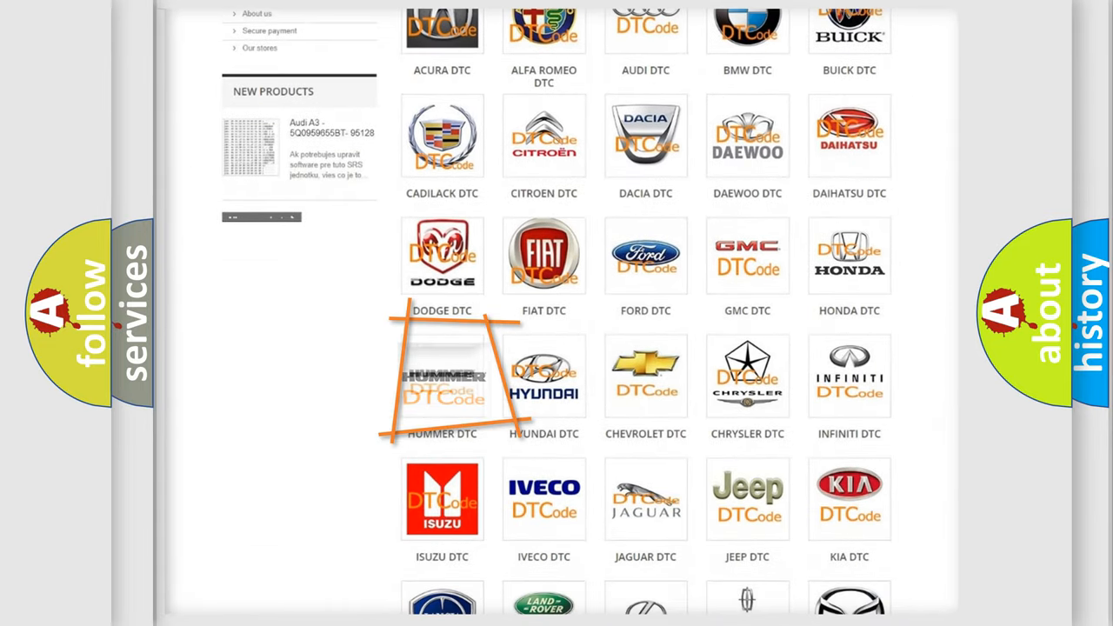